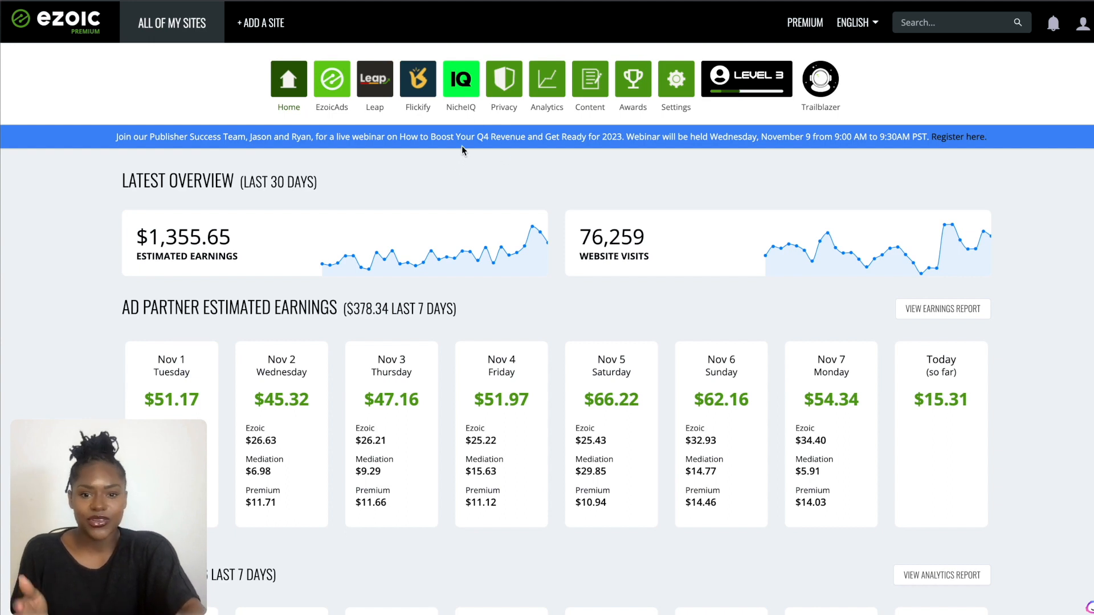
mouse_move(461, 83)
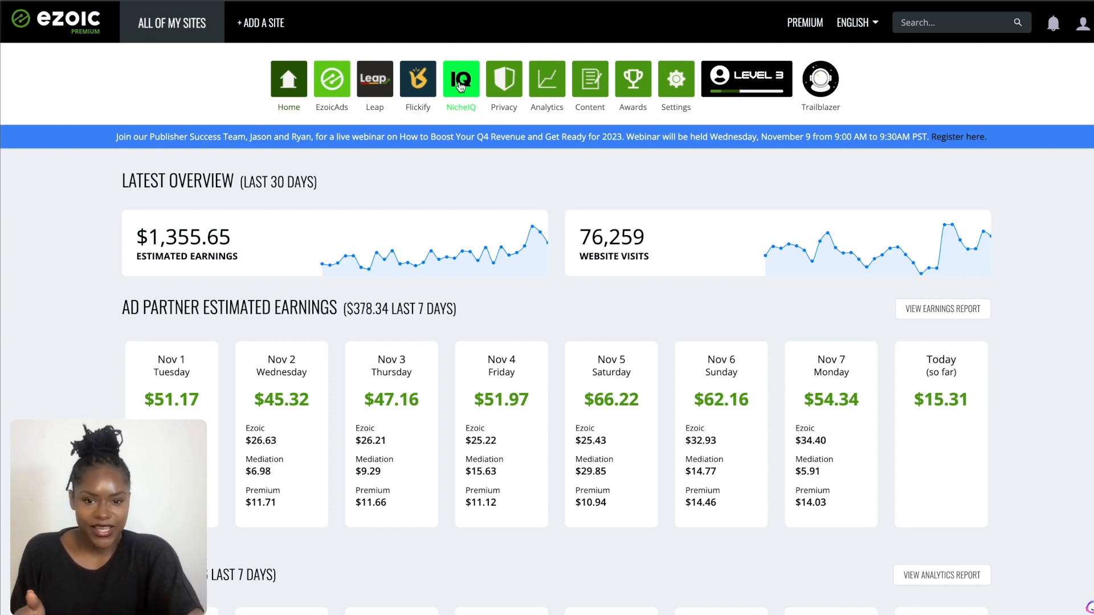
mouse_move(502, 207)
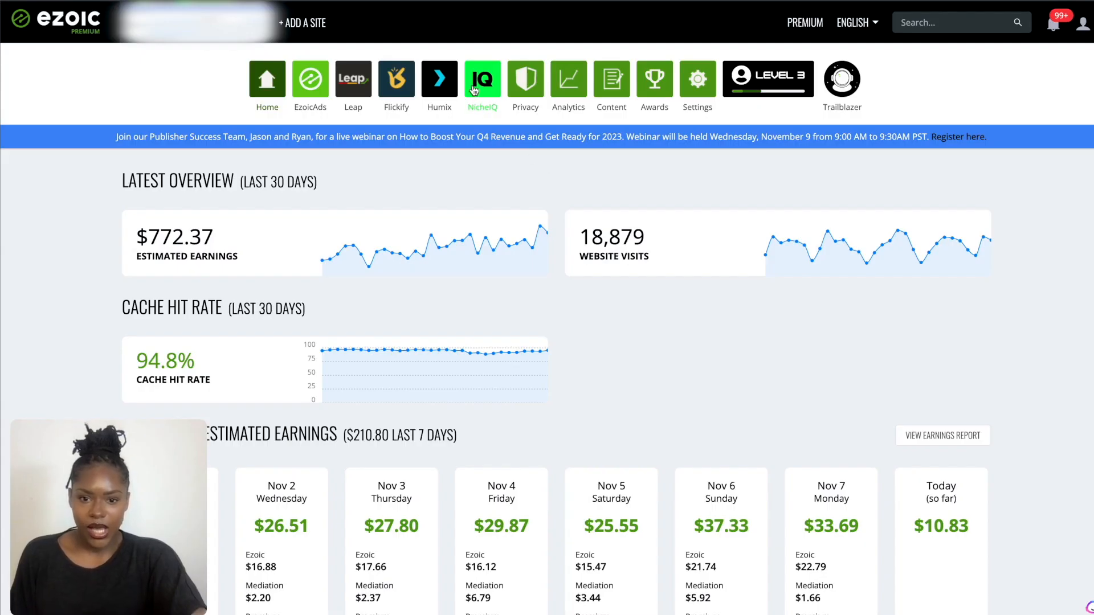
Go to this site's NicheIQ tools from the Ezoic app bar.
left_click(482, 77)
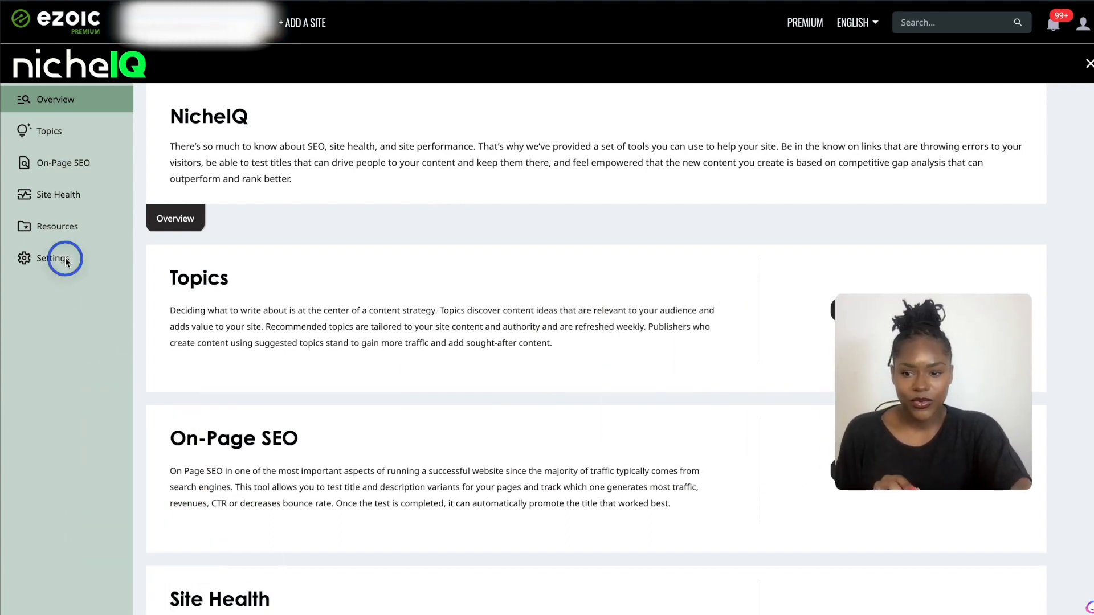
Show NicheIQ Settings with Google Search Console authorized for indexing and the domain.
left_click(52, 258)
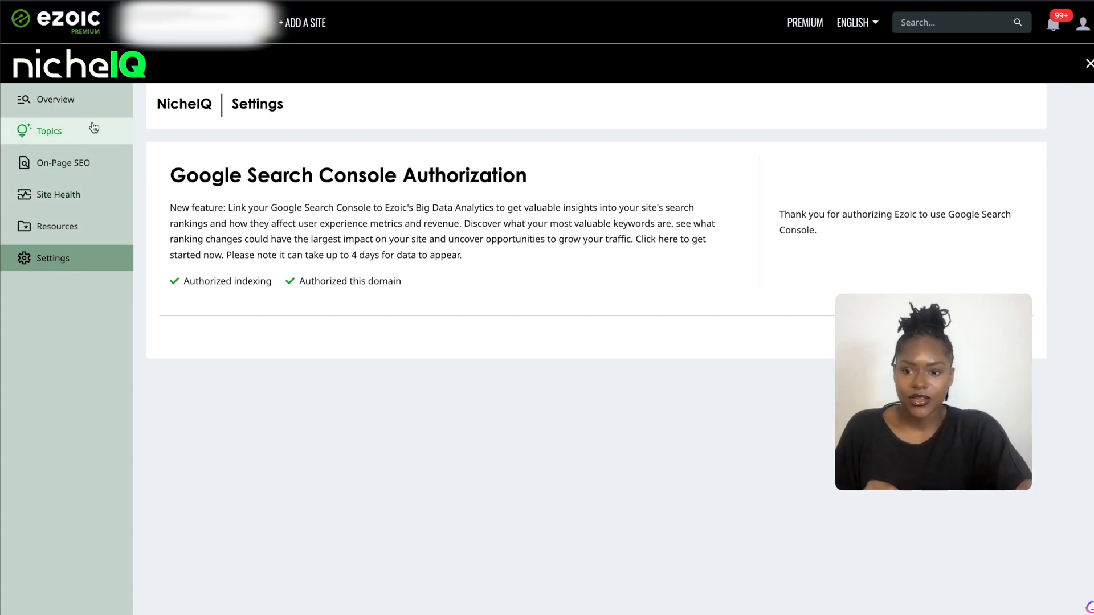
mouse_move(94, 157)
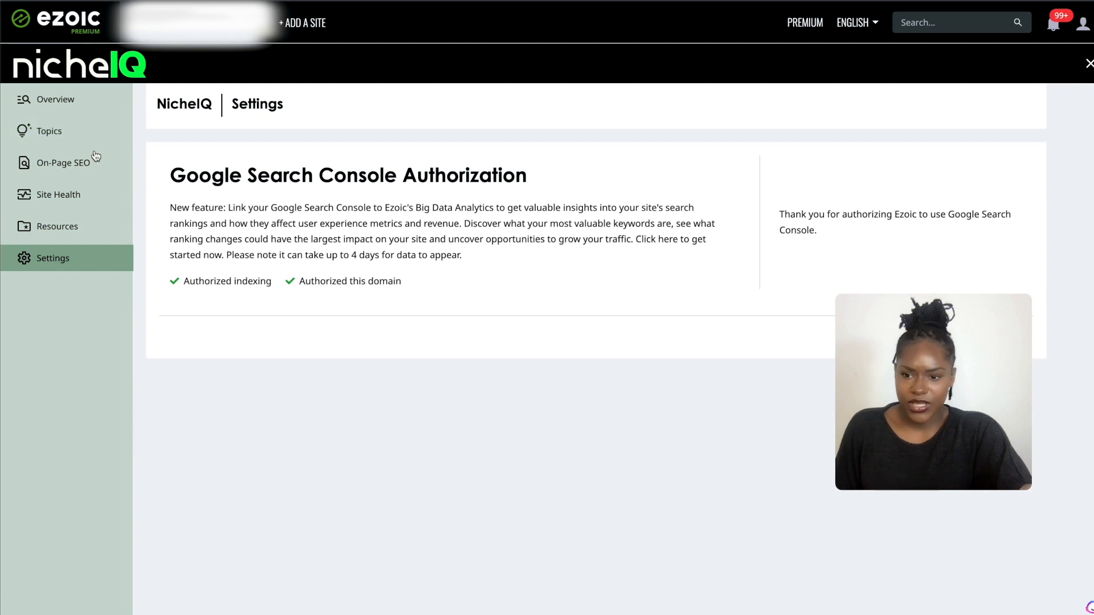
mouse_move(89, 136)
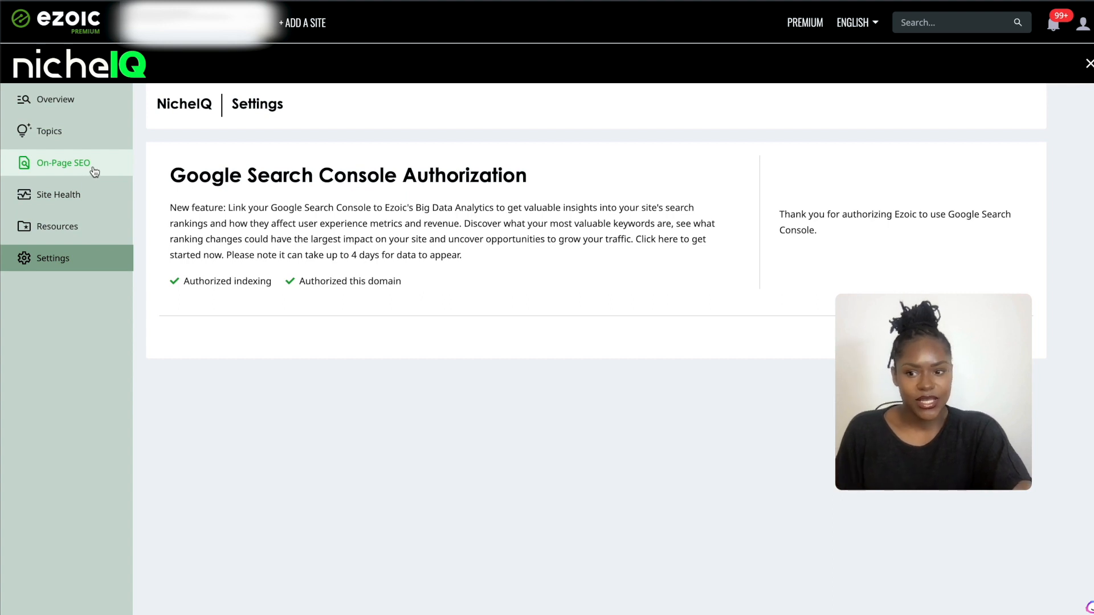
mouse_move(100, 169)
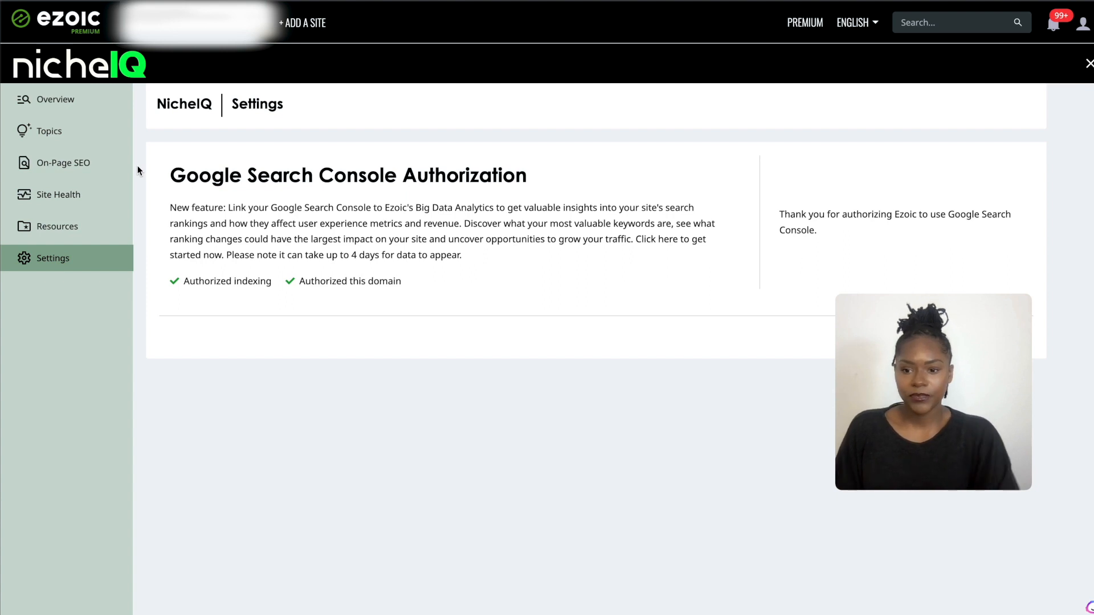
mouse_move(63, 163)
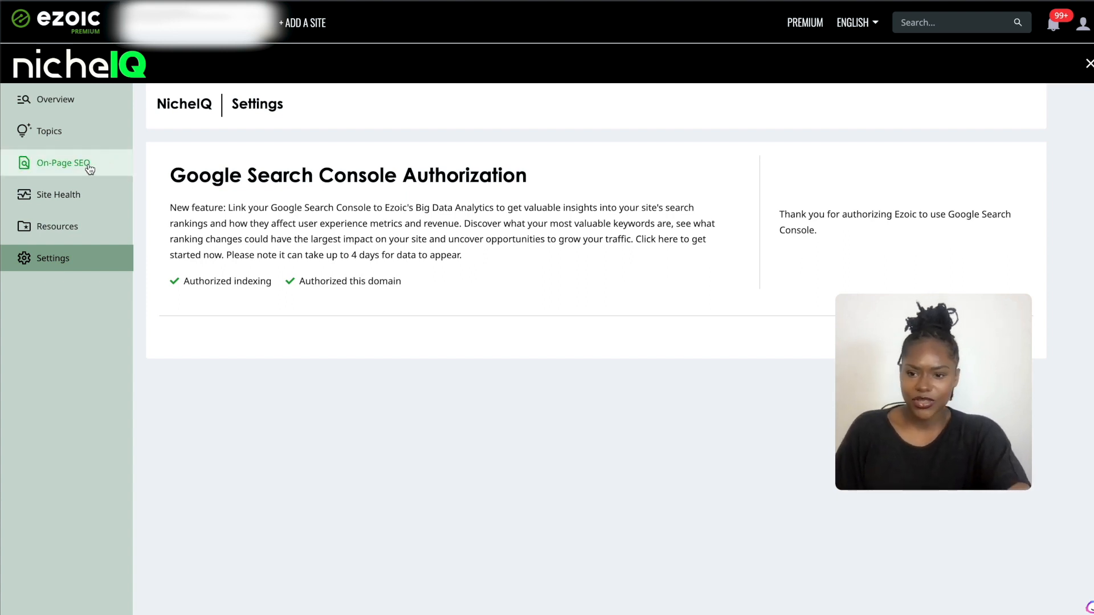
mouse_move(58, 194)
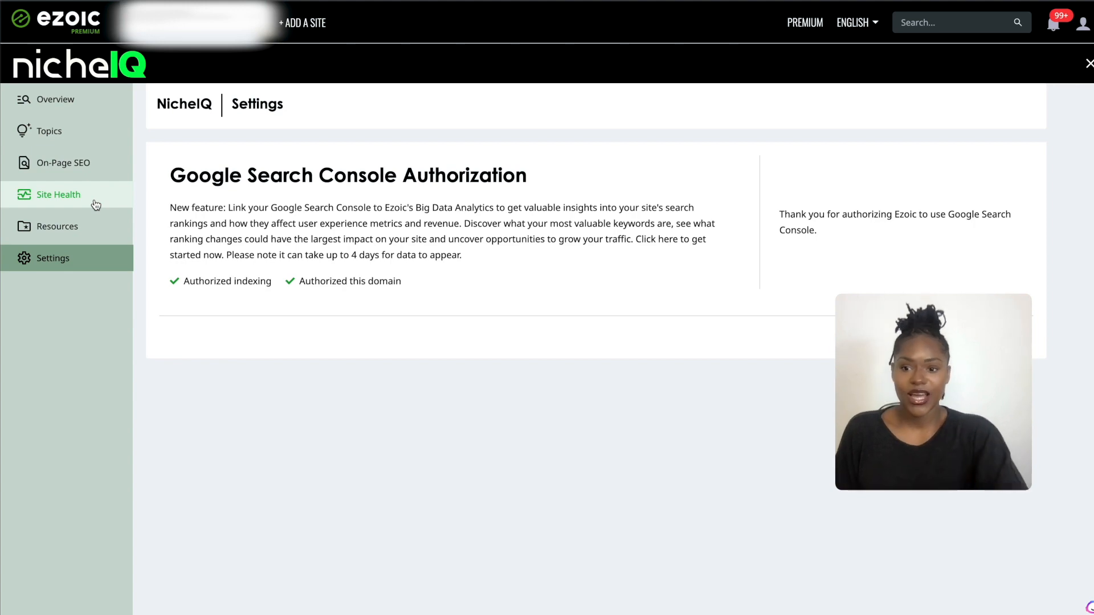
mouse_move(49, 131)
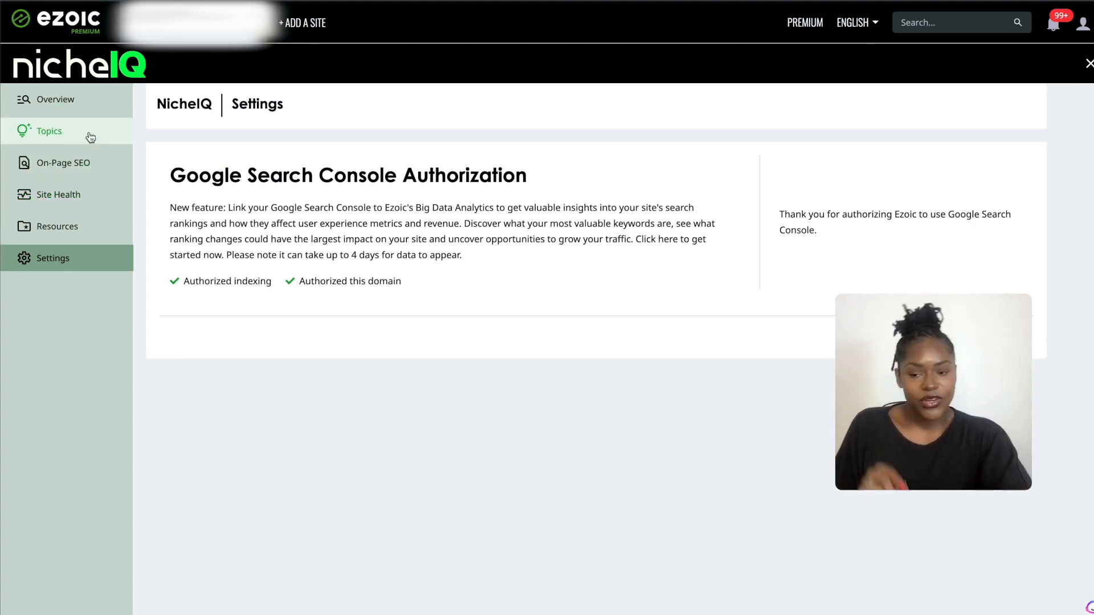
Switch to NicheIQ Topics and its Getting Started overview.
left_click(49, 130)
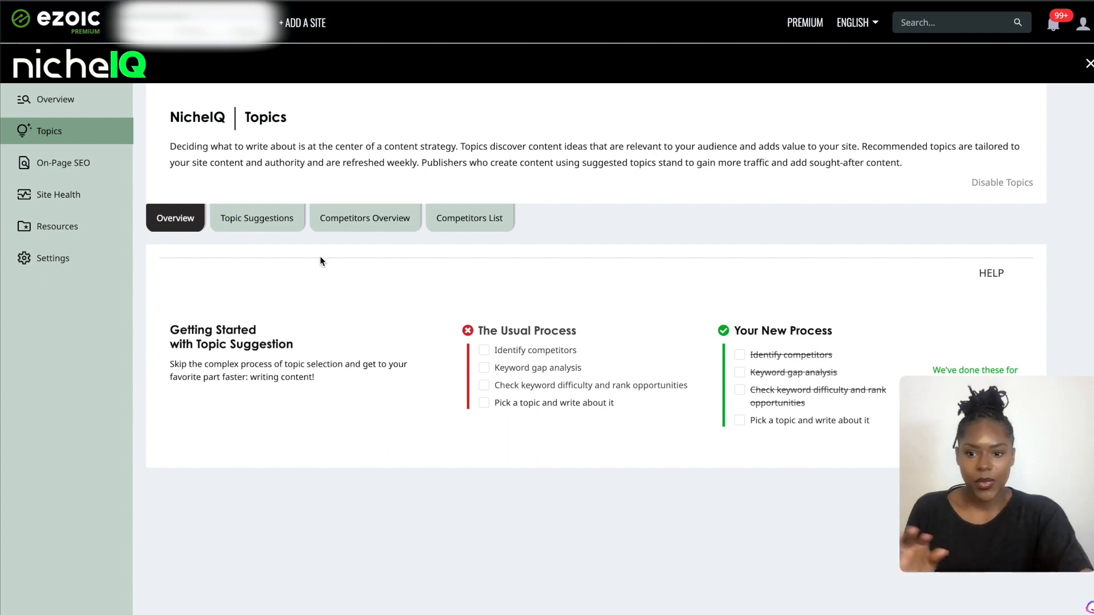
mouse_move(276, 224)
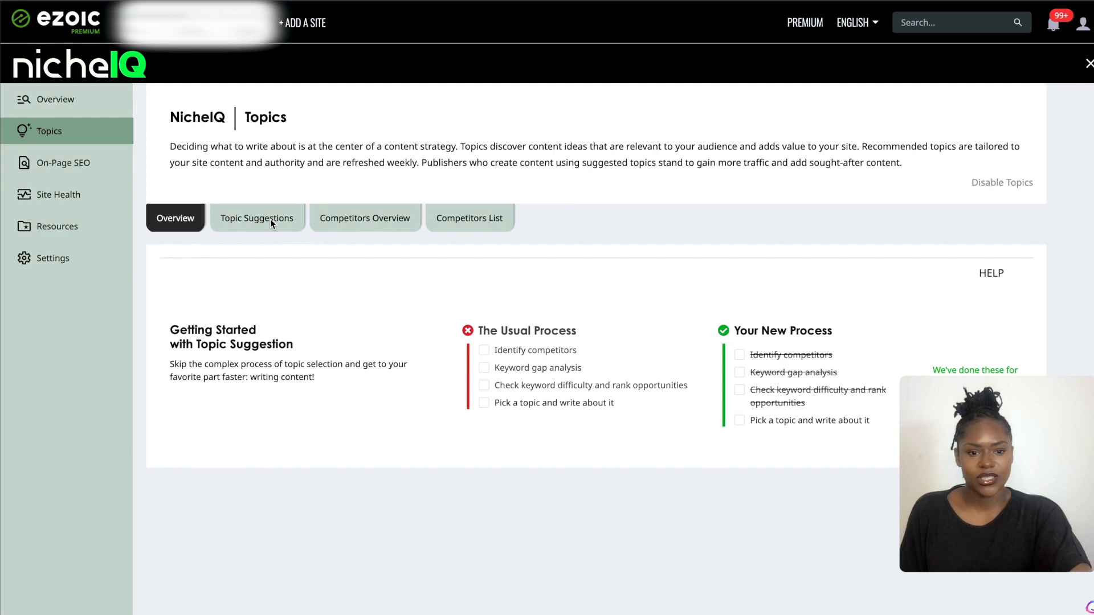
mouse_move(296, 351)
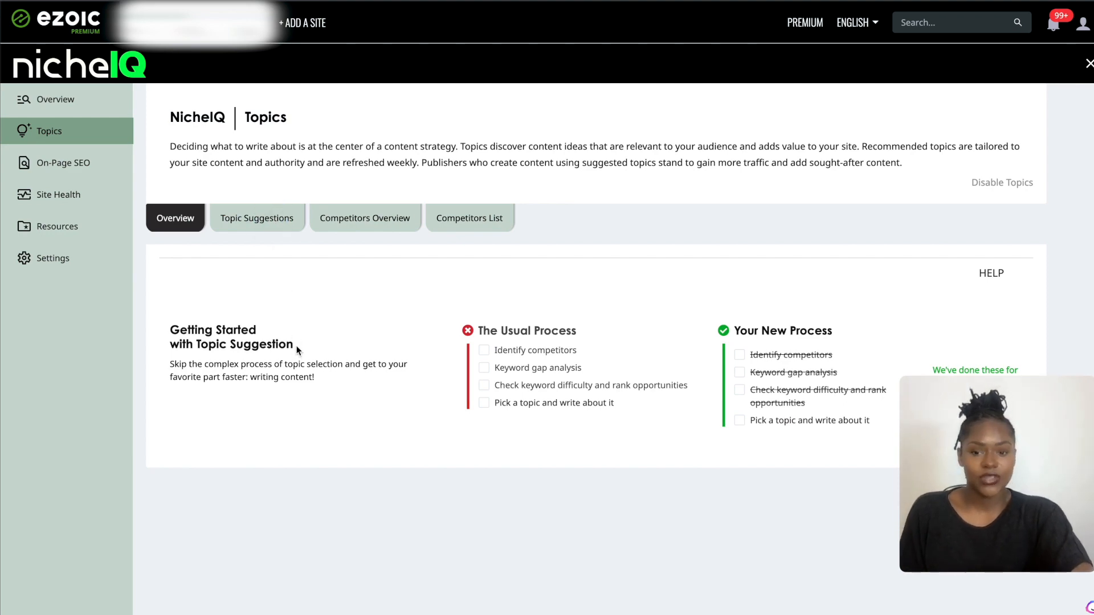
Show the Topic Suggestions table and bookmark topics including the ninth on the page.
left_click(256, 218)
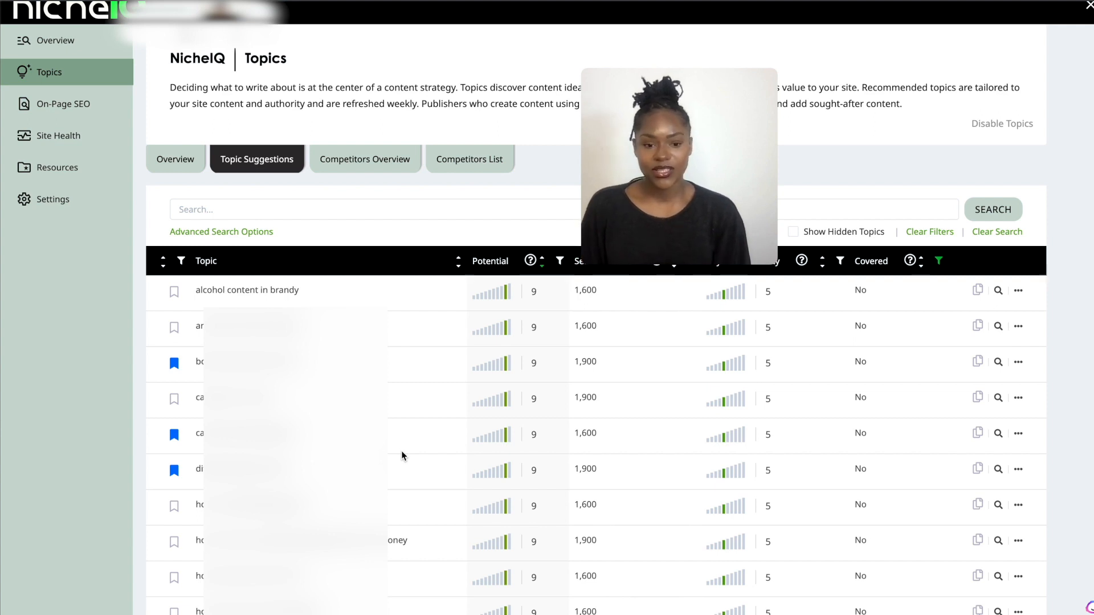
mouse_move(185, 306)
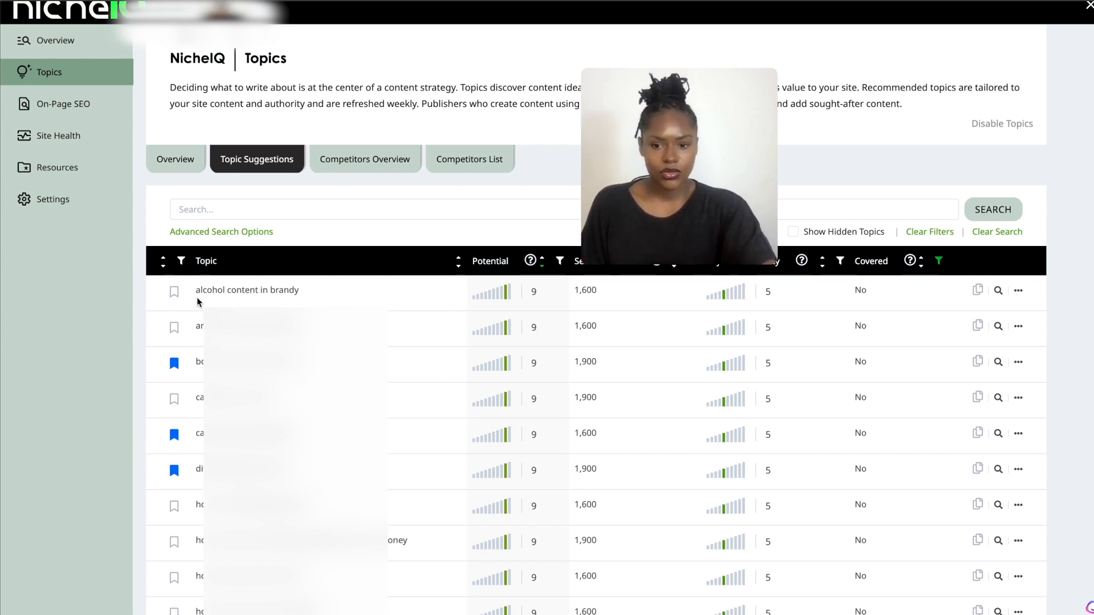
mouse_move(723, 327)
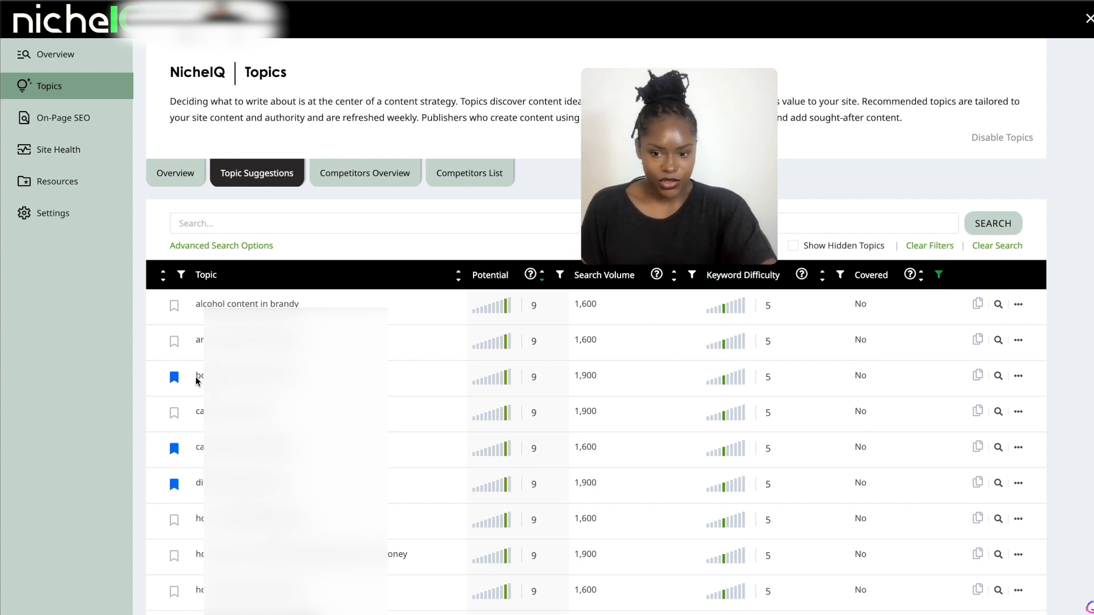
mouse_move(387, 412)
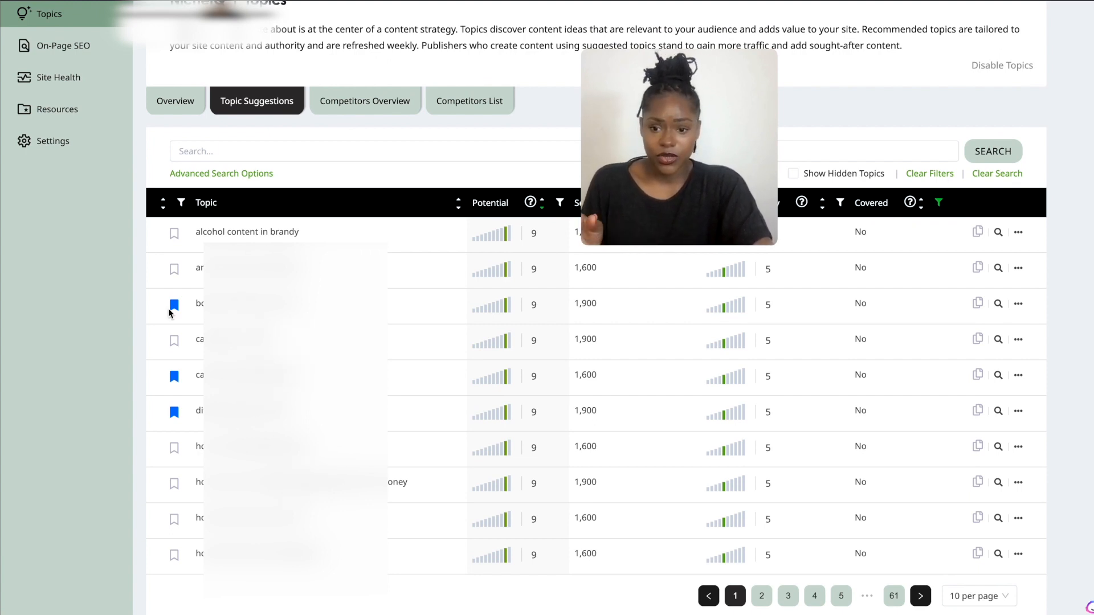
left_click(174, 303)
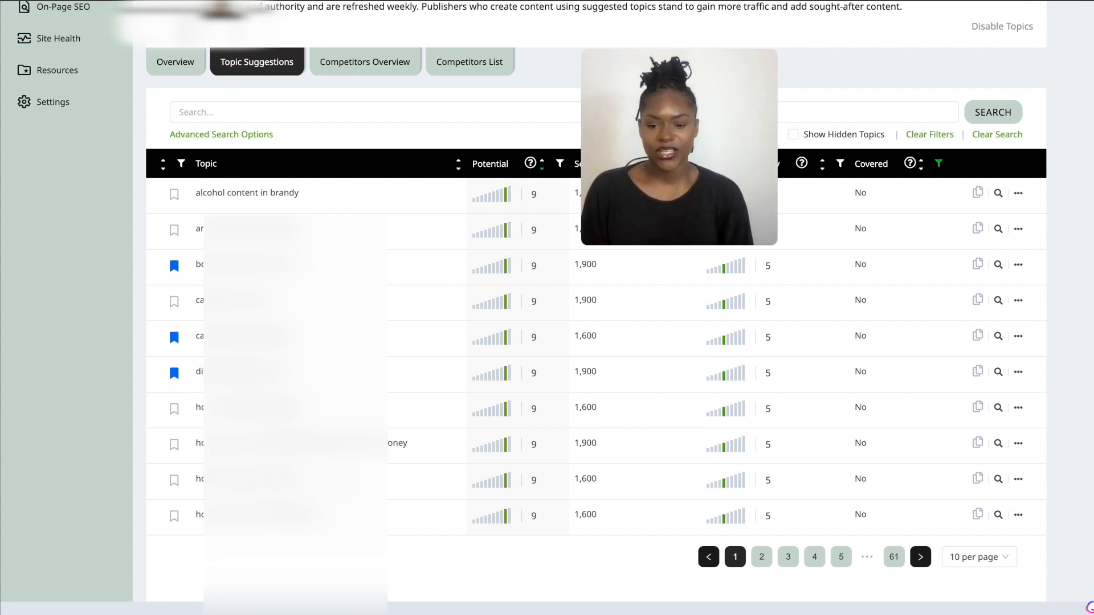
mouse_move(1060, 462)
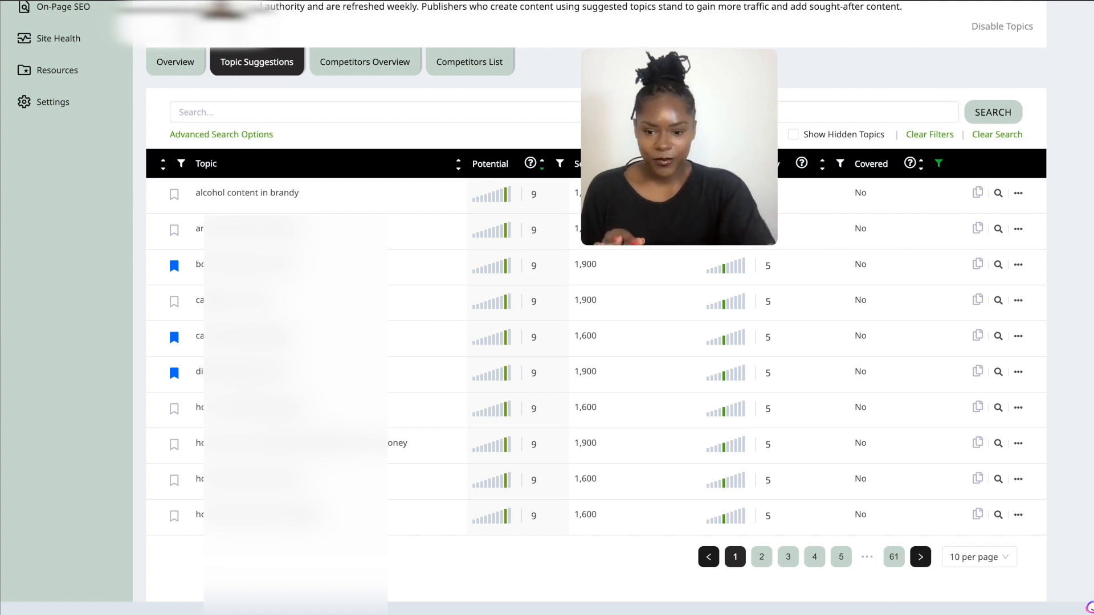
left_click(173, 480)
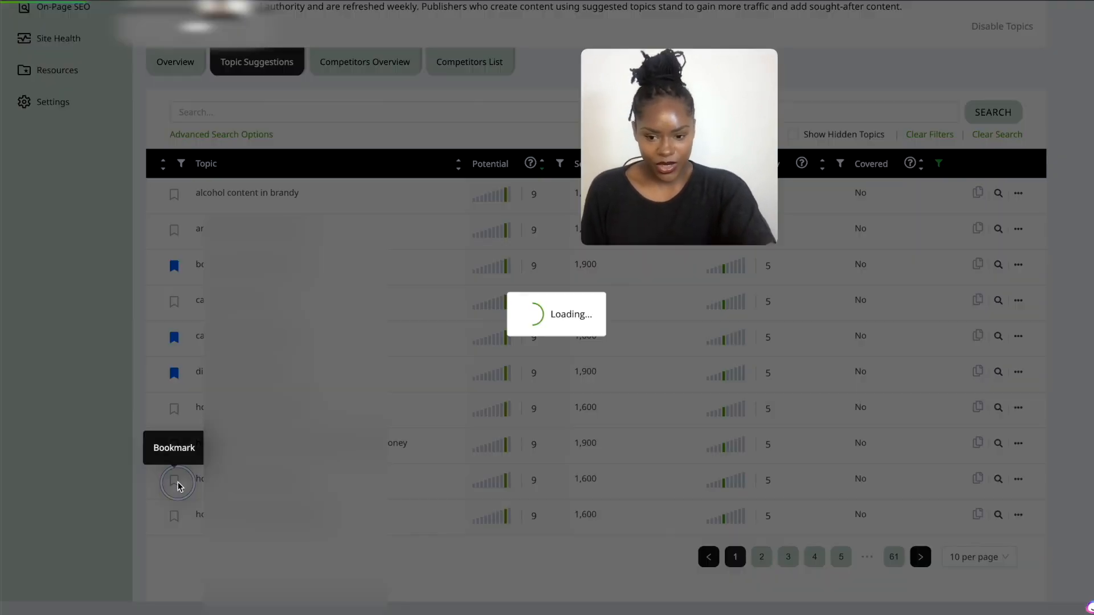
Bookmark the last topic on the first Topic Suggestions page.
left_click(173, 480)
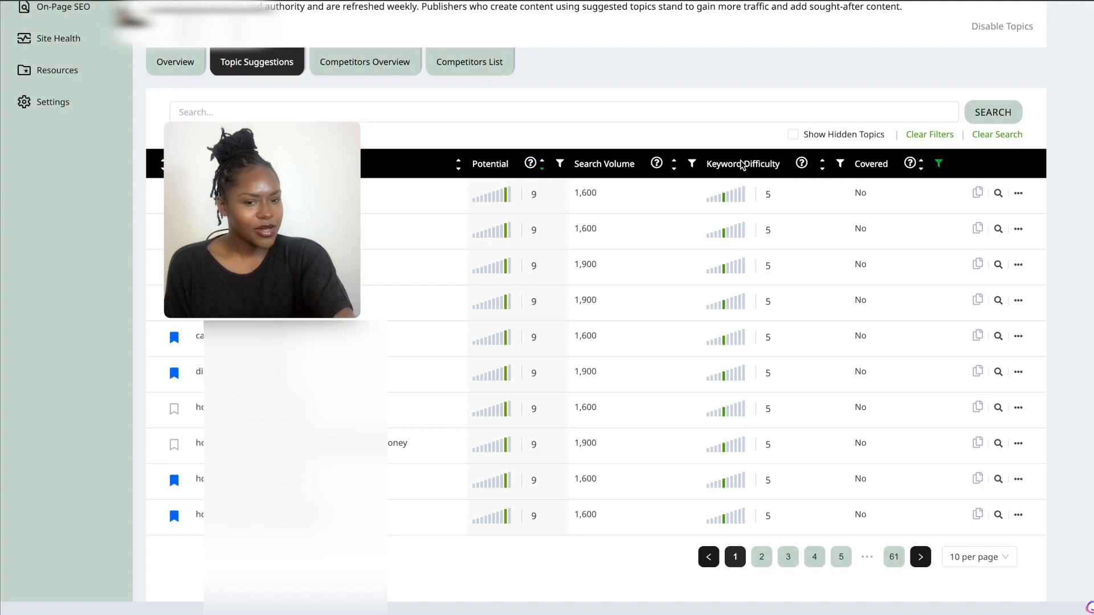
mouse_move(796, 216)
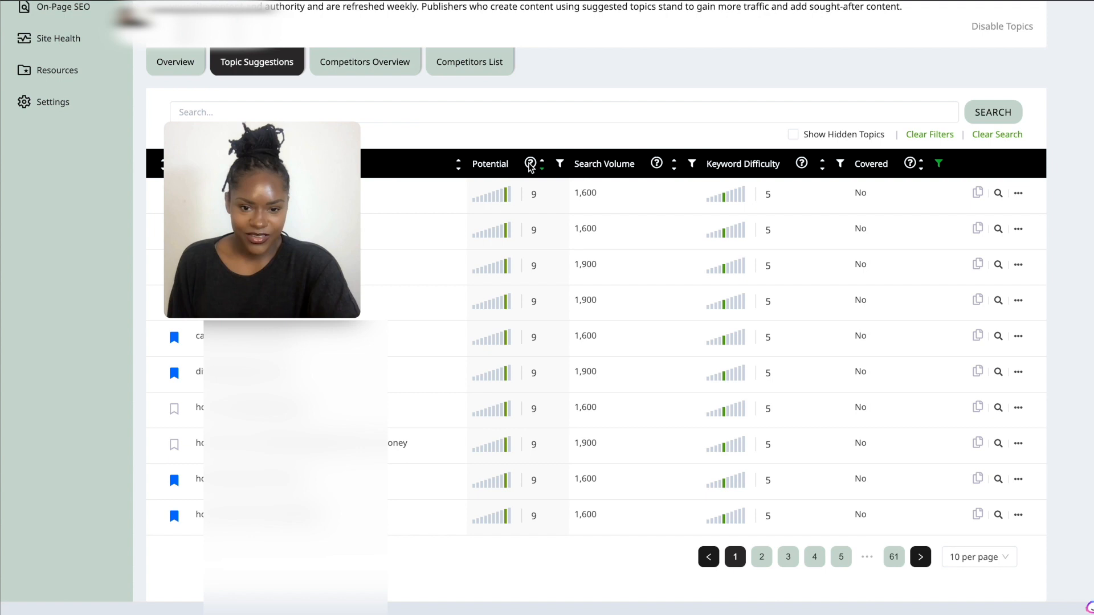
mouse_move(531, 163)
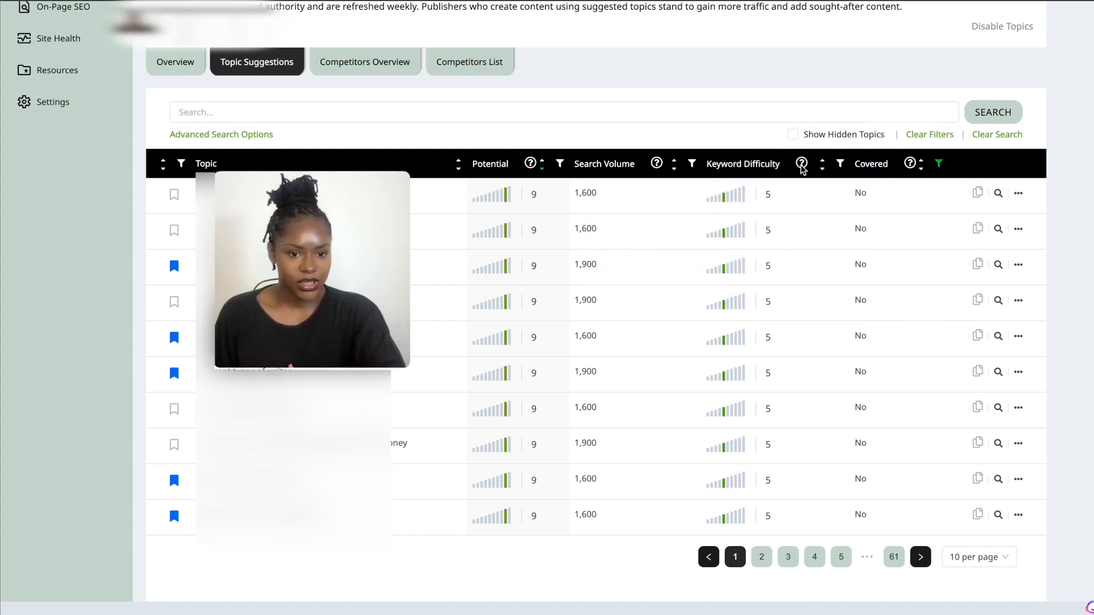
mouse_move(801, 163)
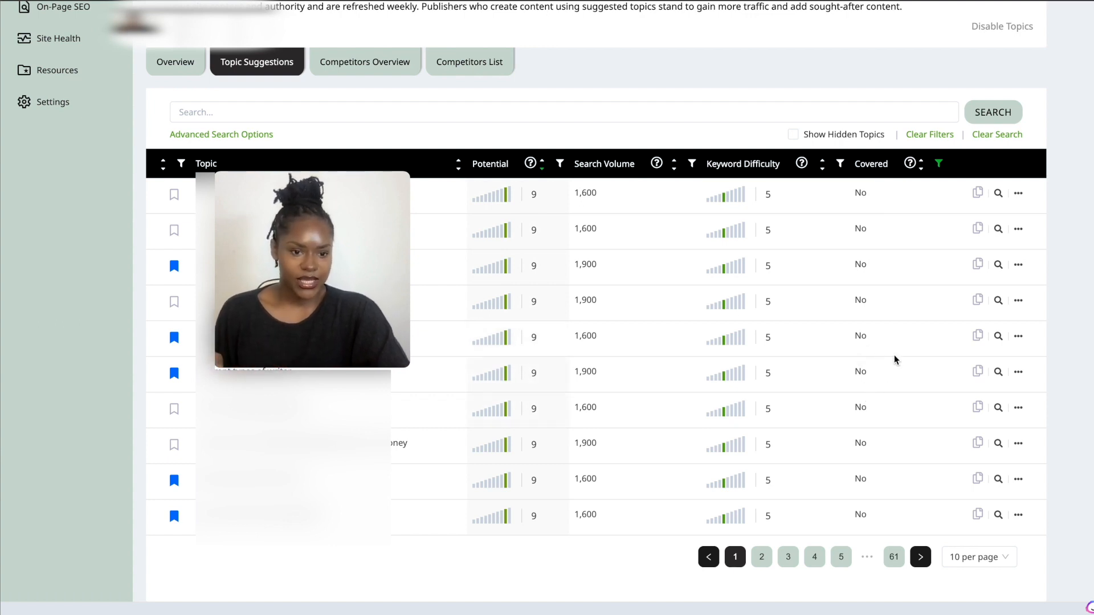
mouse_move(908, 408)
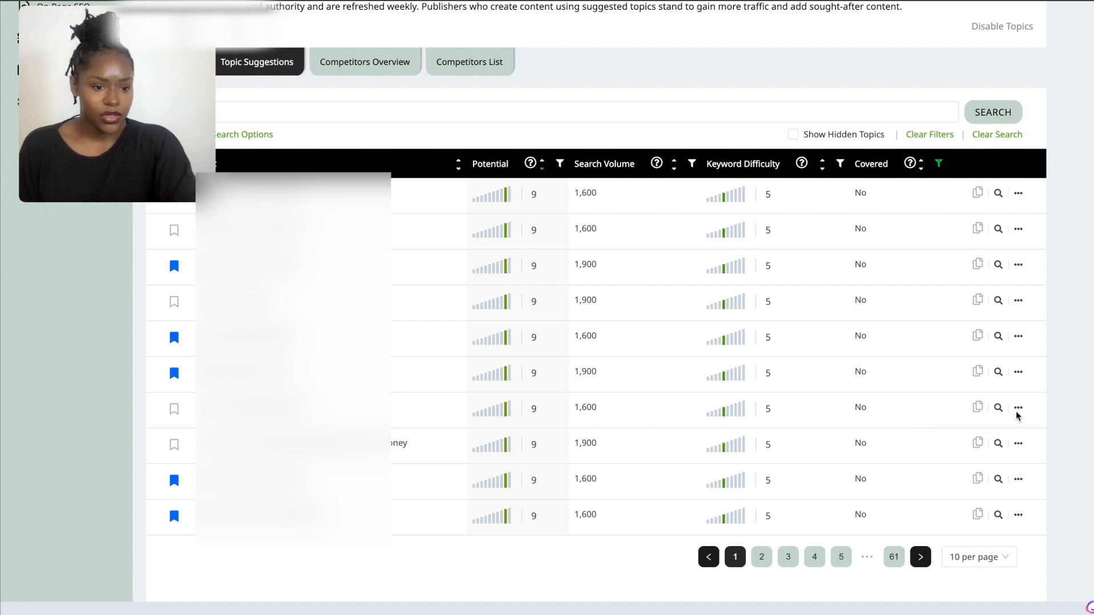
Remove one unbookmarked topic and raise the Topic Suggestions page size above 10.
left_click(1018, 407)
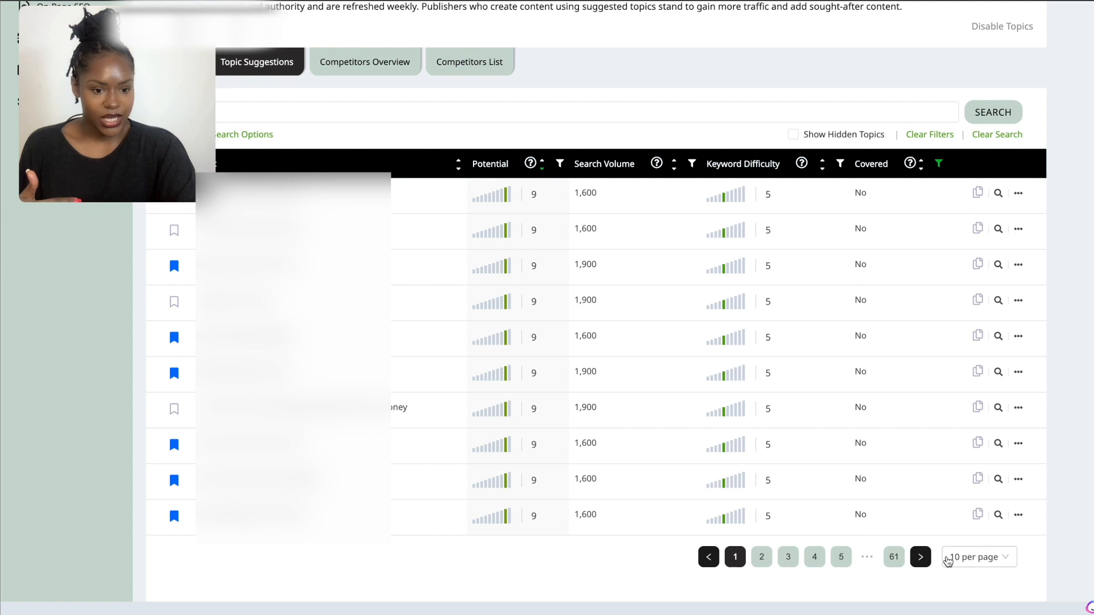
left_click(976, 557)
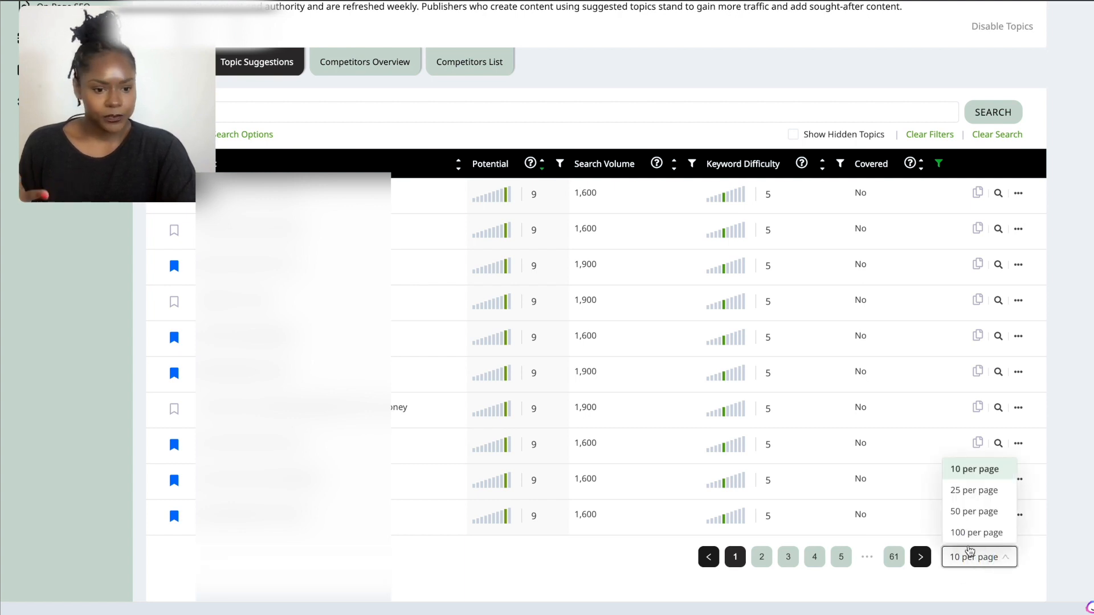
left_click(977, 532)
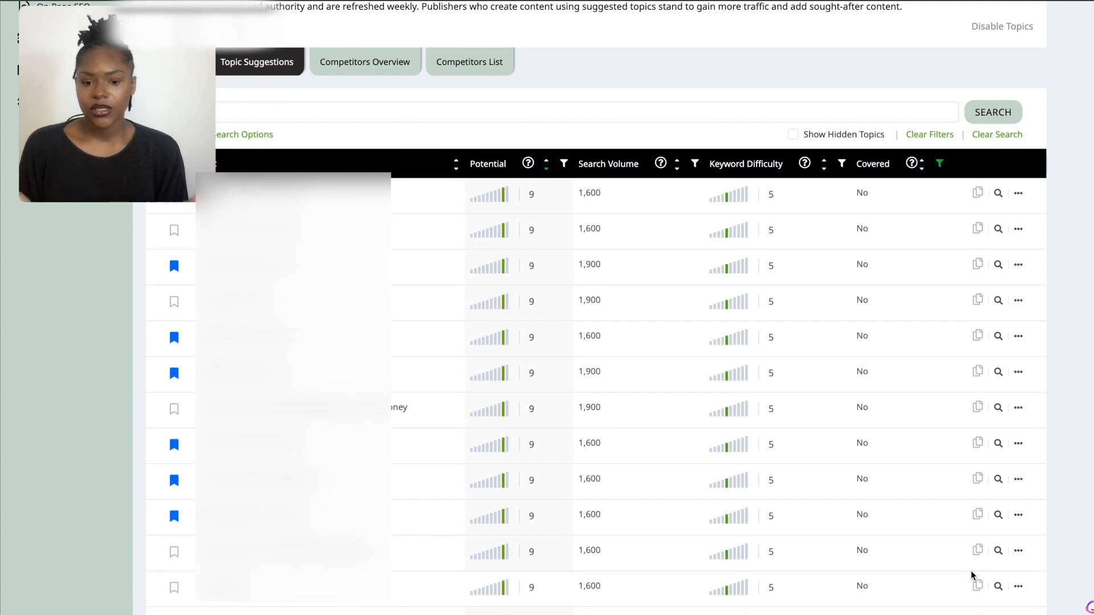
mouse_move(615, 511)
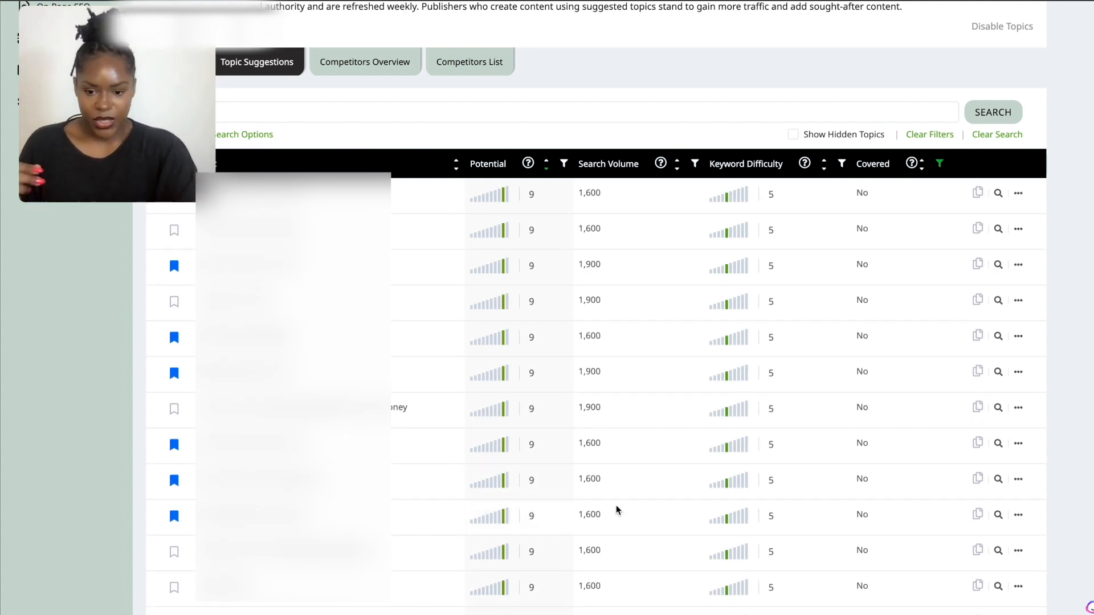
scroll("down", 3)
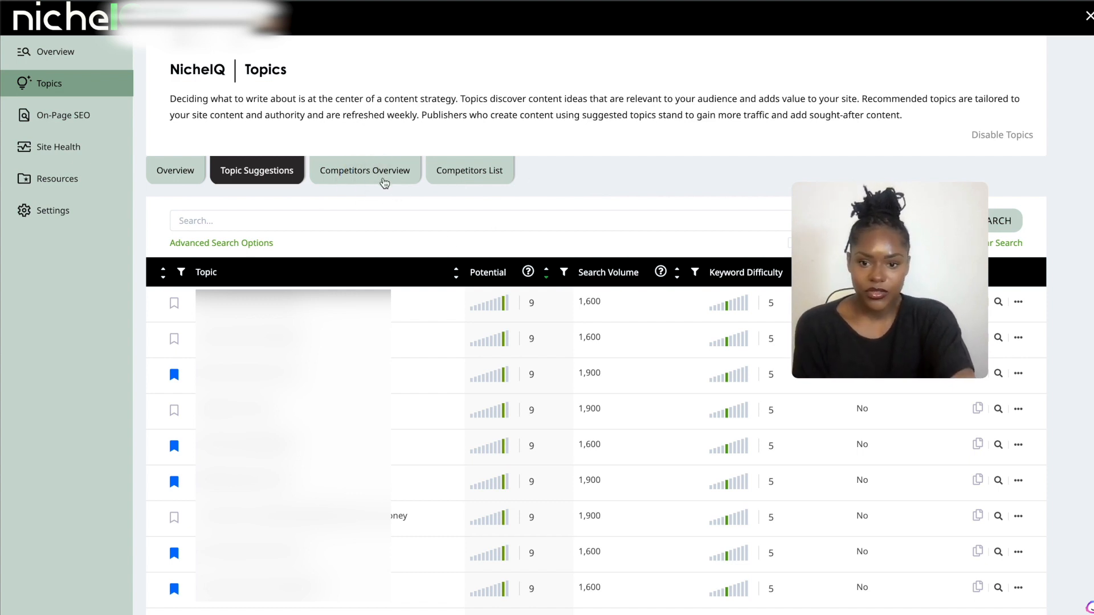
View the Competitors Overview ranking domains by overlap (549, 432, 410 keywords) and rank delta.
left_click(365, 169)
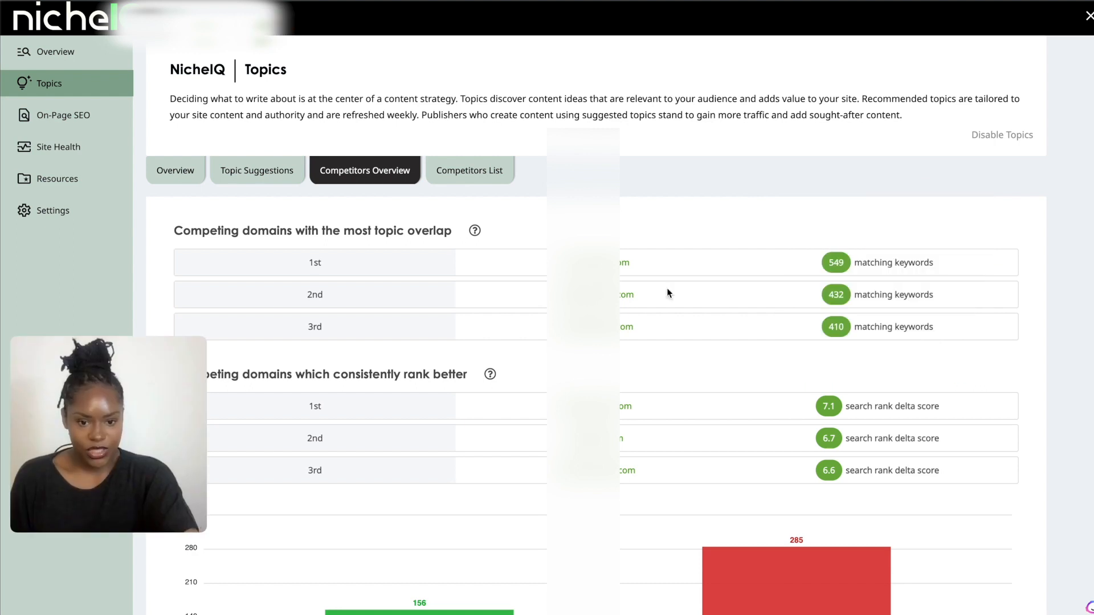
mouse_move(667, 354)
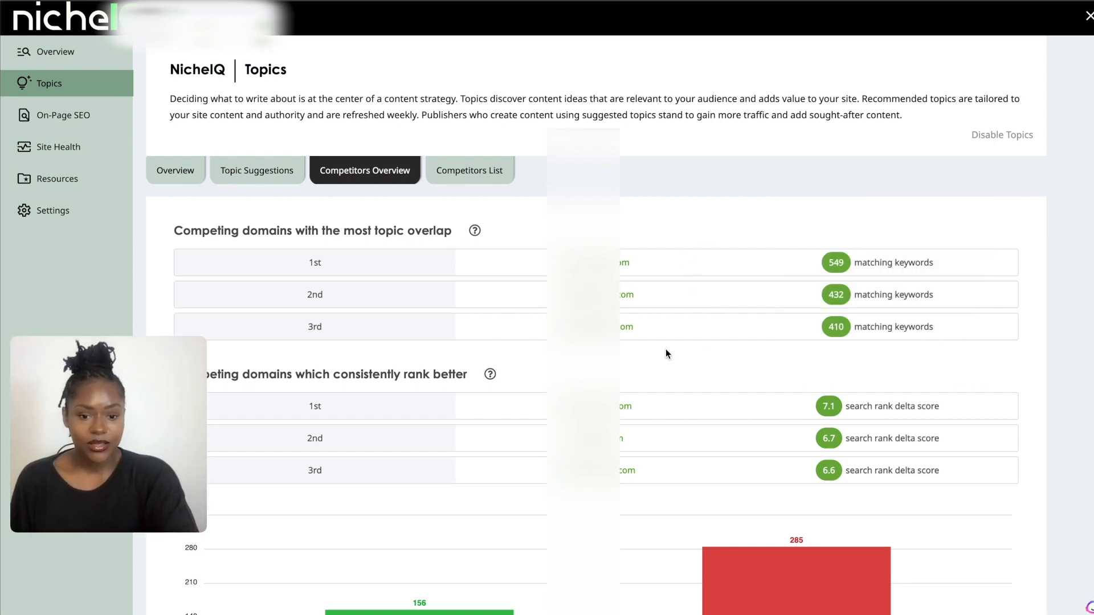
mouse_move(517, 310)
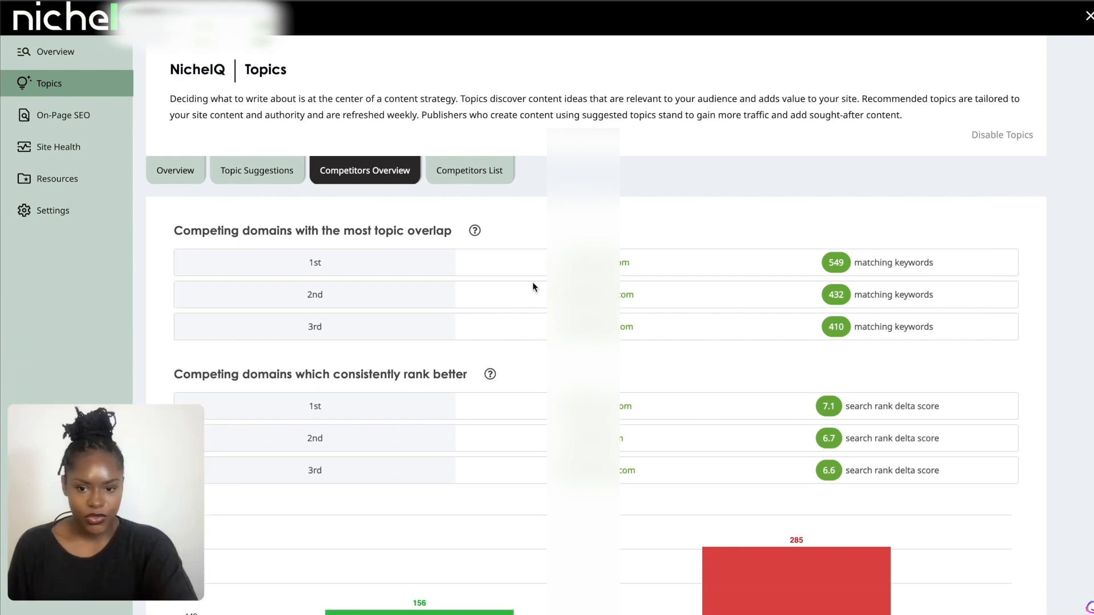
mouse_move(536, 288)
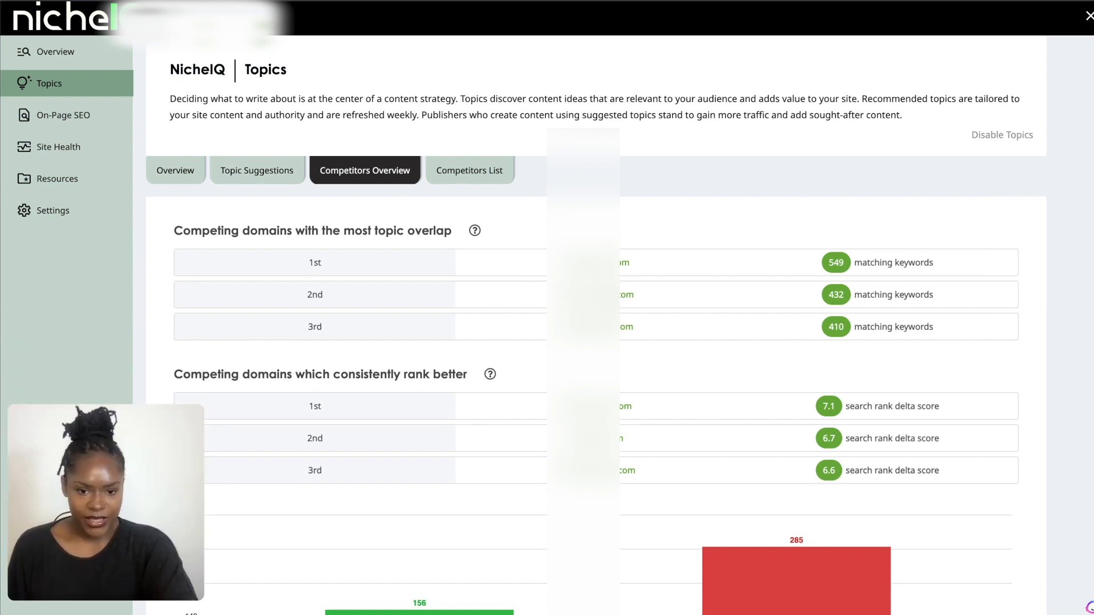
mouse_move(714, 341)
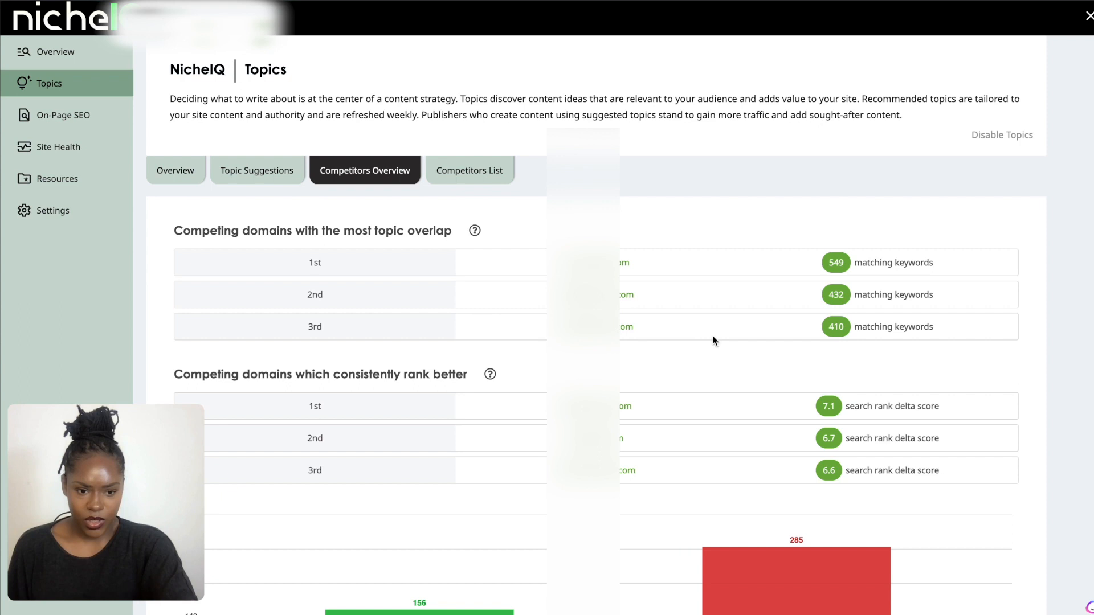
mouse_move(502, 366)
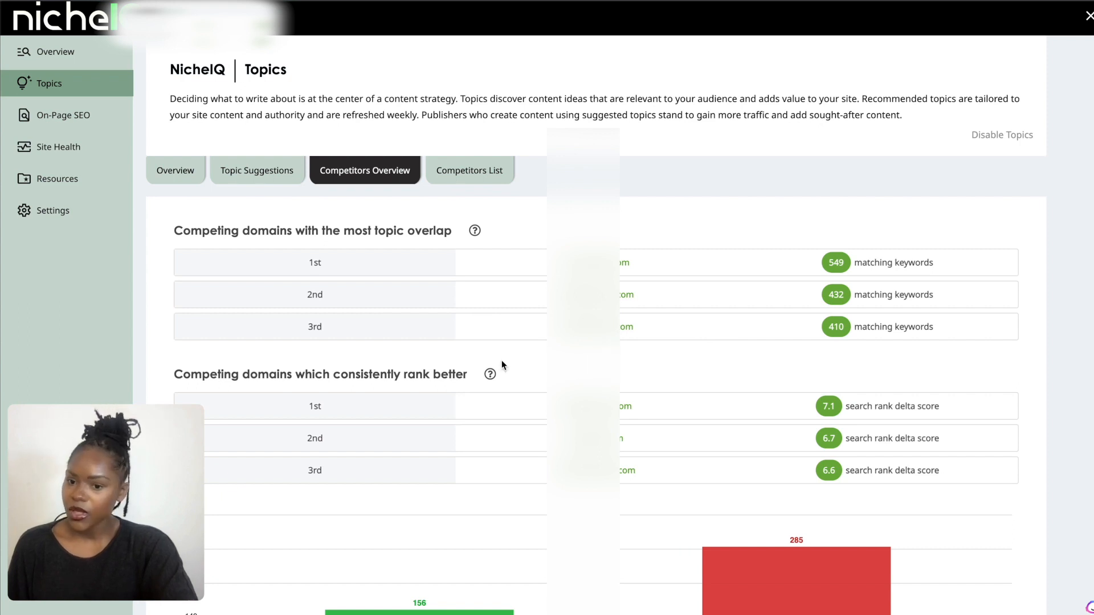
mouse_move(347, 384)
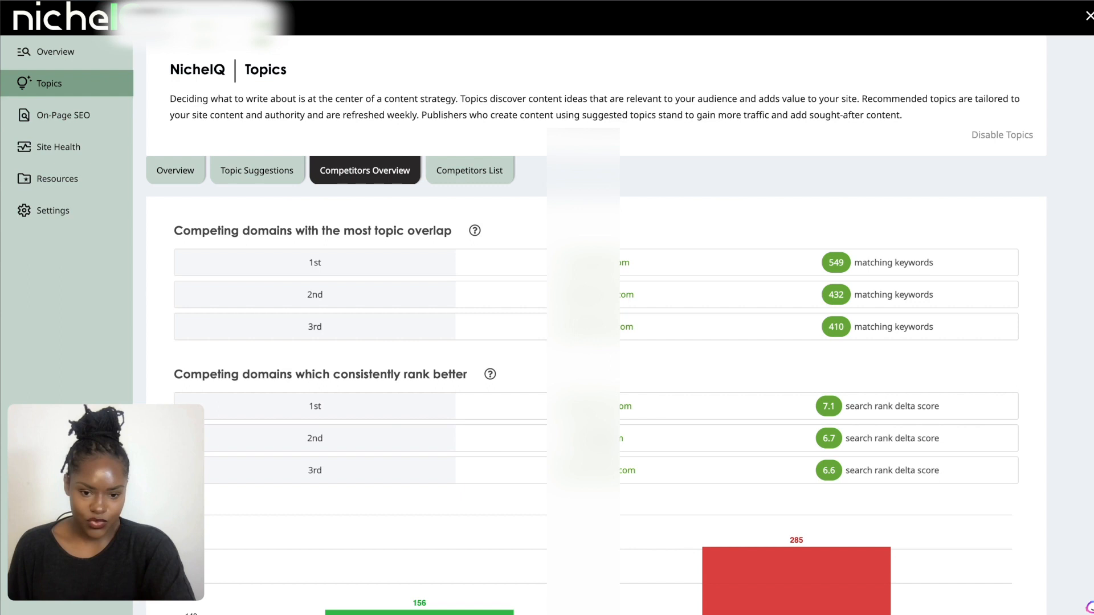
scroll("down", 3)
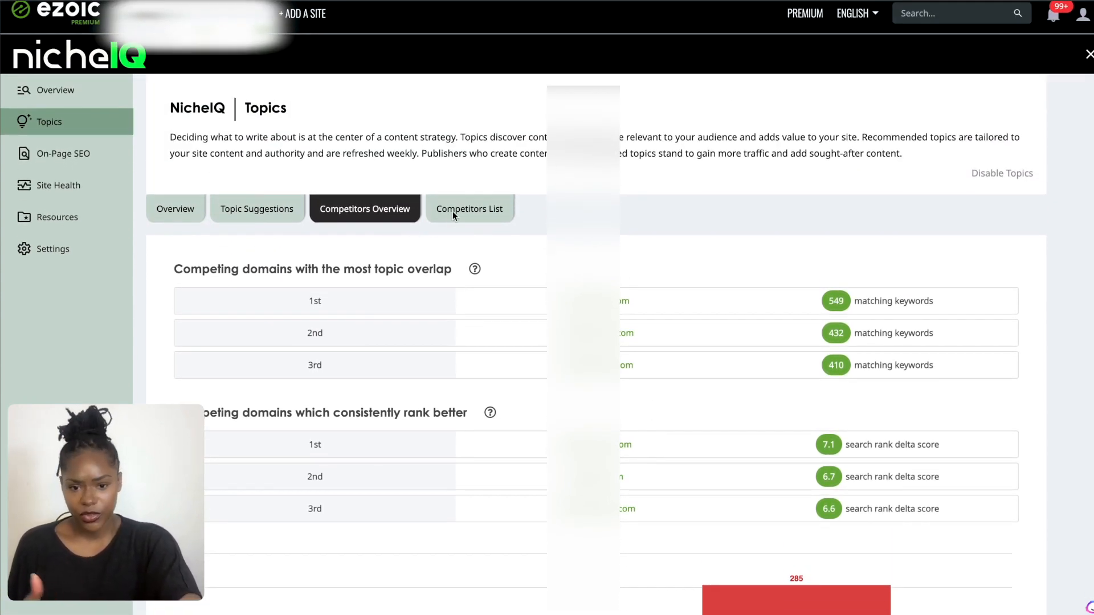
Show the Competitors List and raise its page size above 15, reviewing rank delta and overlap ratios.
left_click(468, 209)
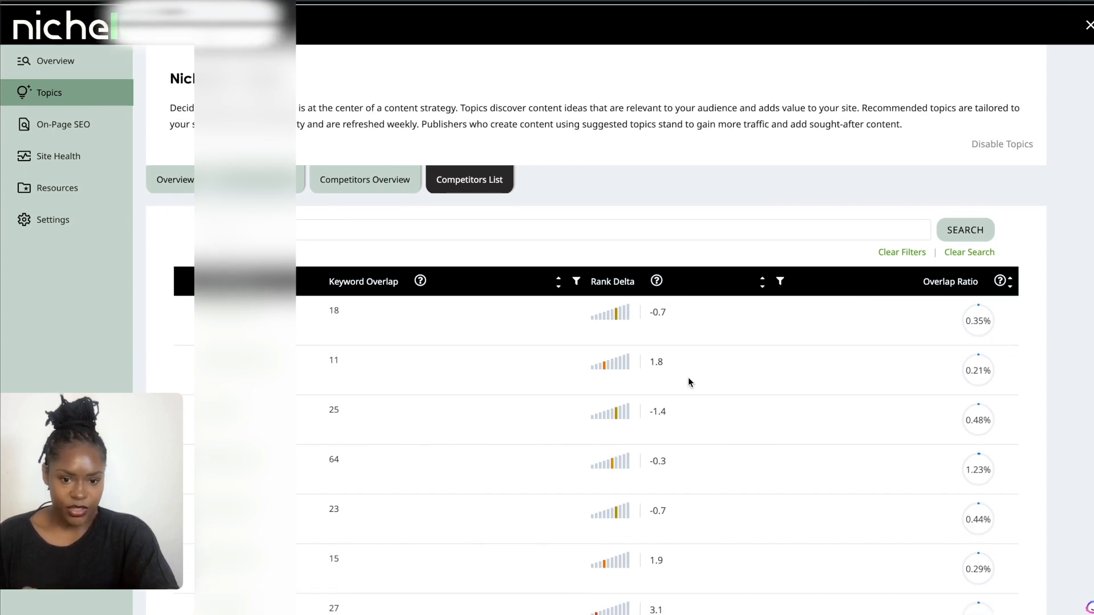
scroll("down", 3)
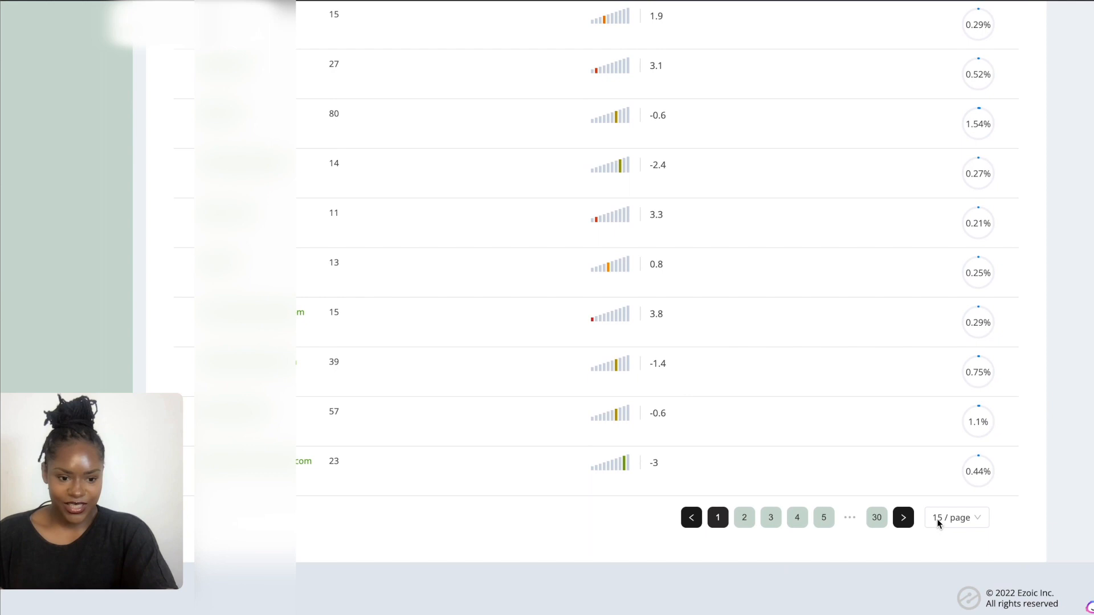
left_click(953, 517)
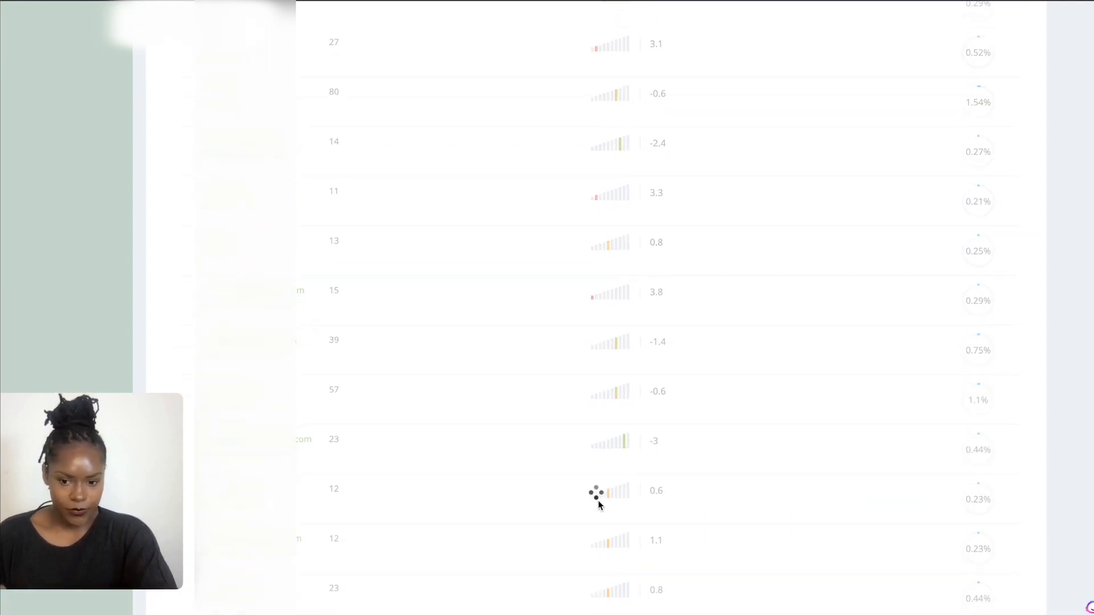
scroll("down", 3)
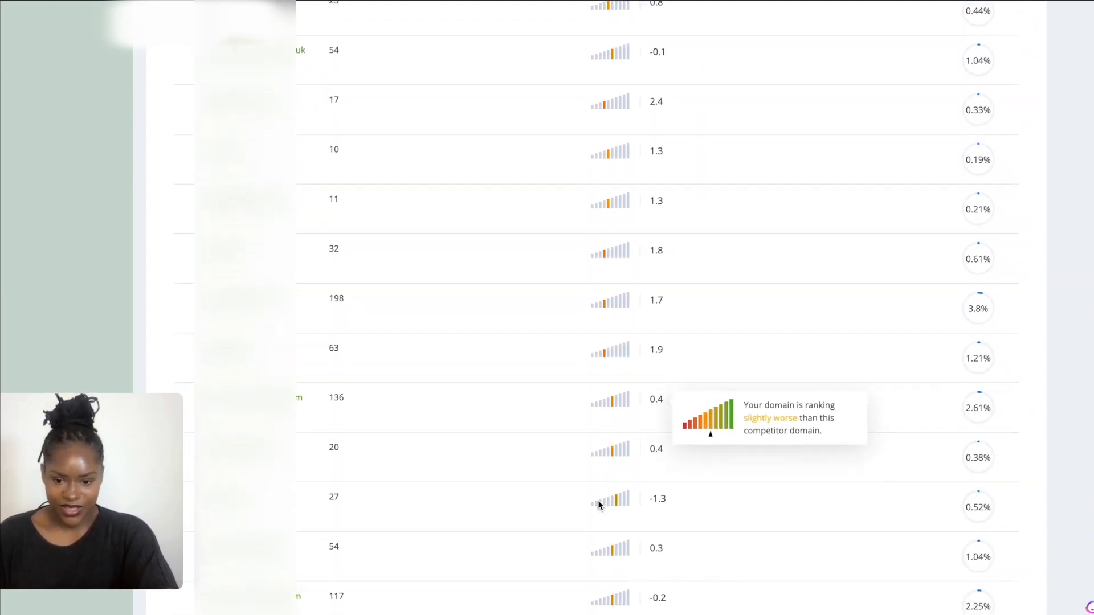
scroll("down", 3)
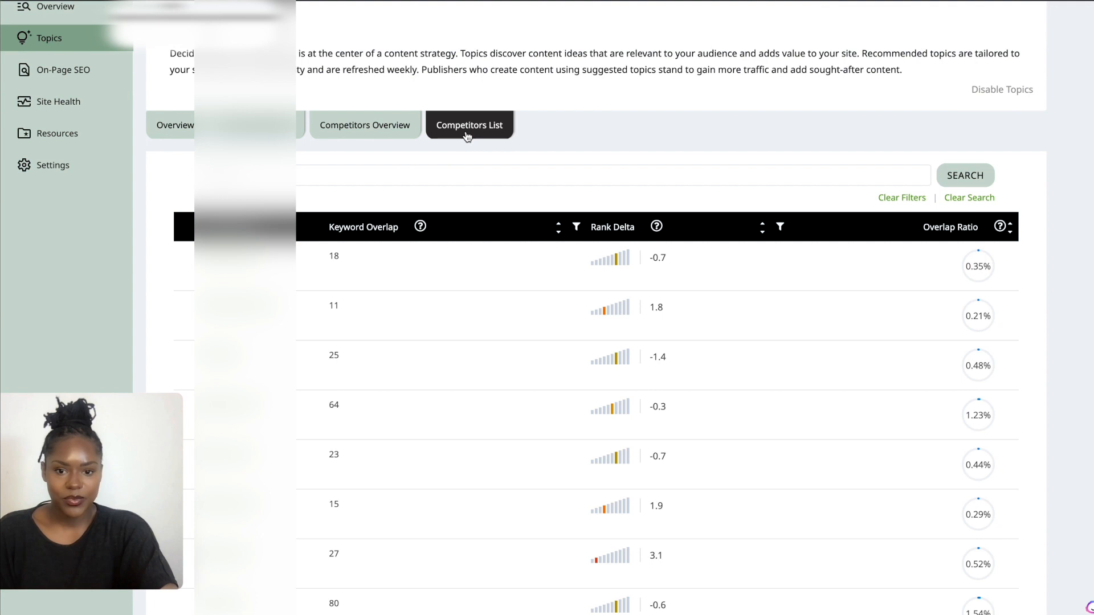
mouse_move(707, 330)
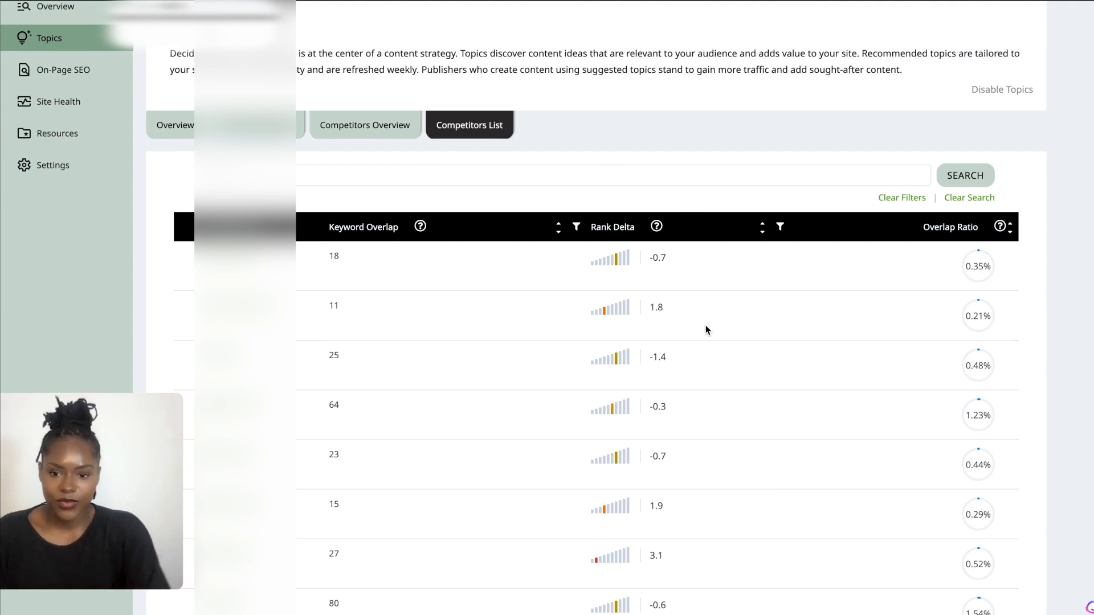
scroll("down", 3)
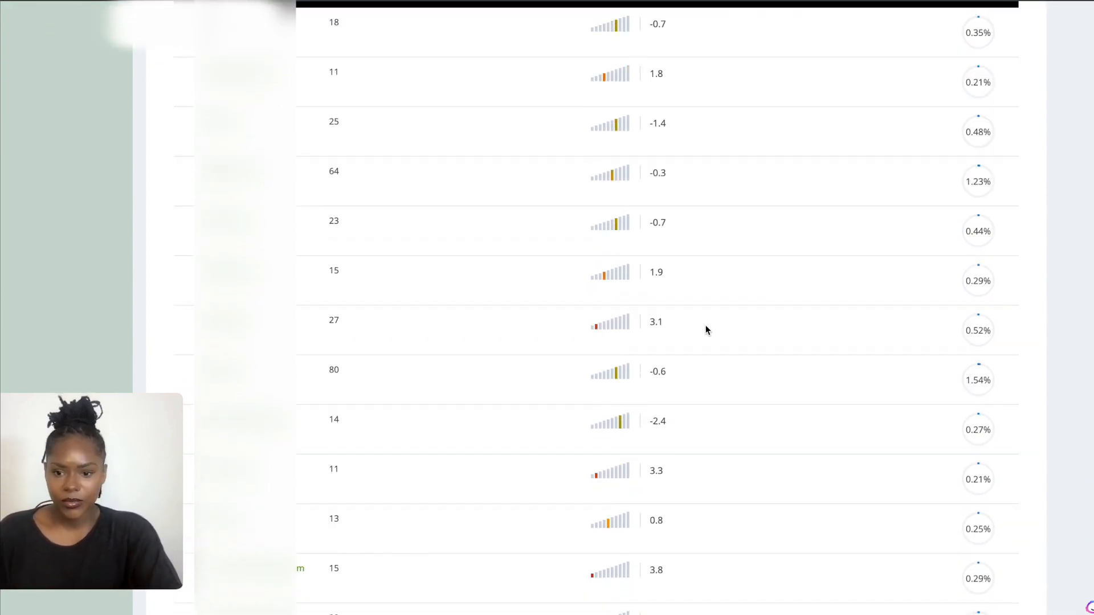
scroll("down", 3)
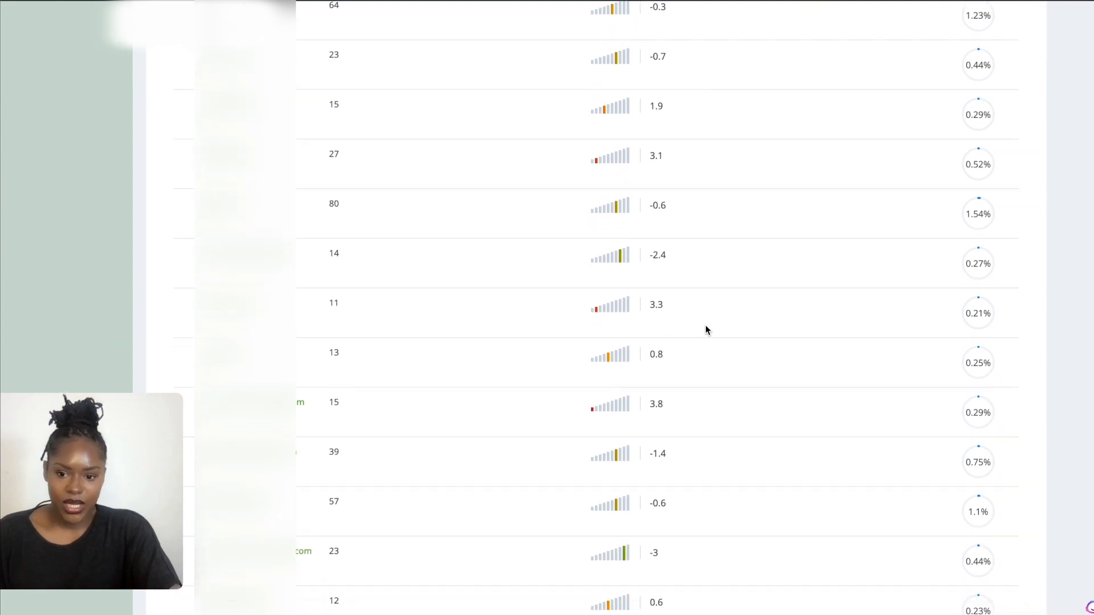
scroll("down", 3)
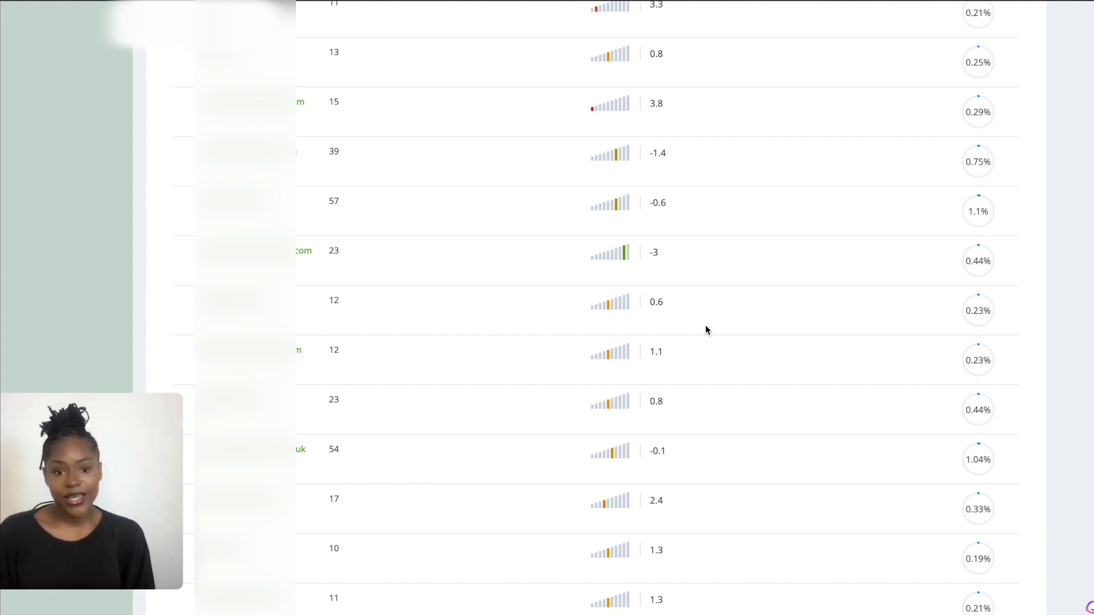
scroll("down", 3)
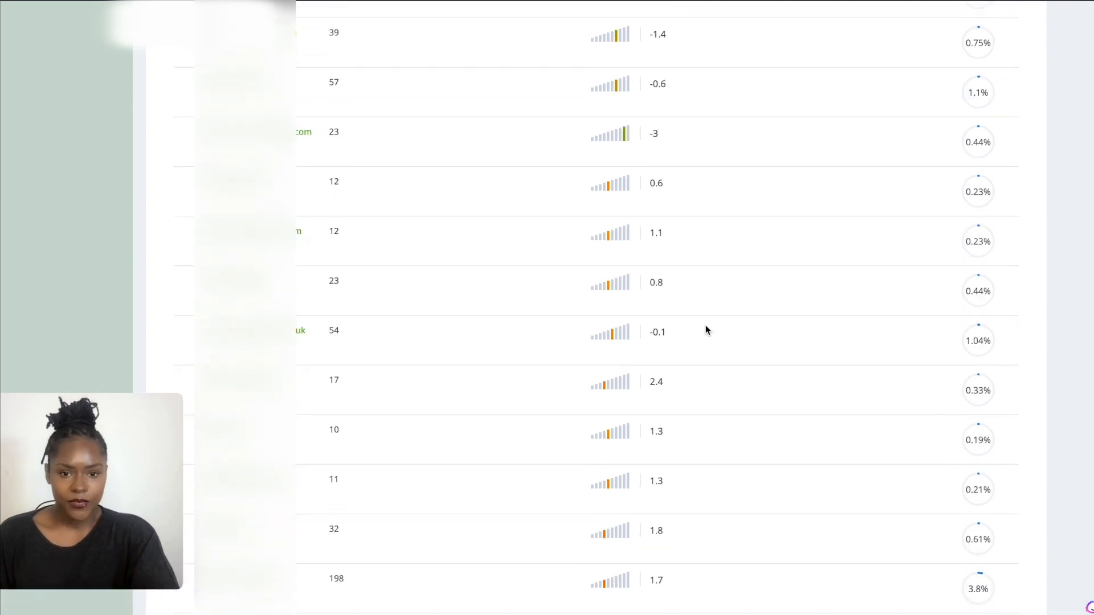